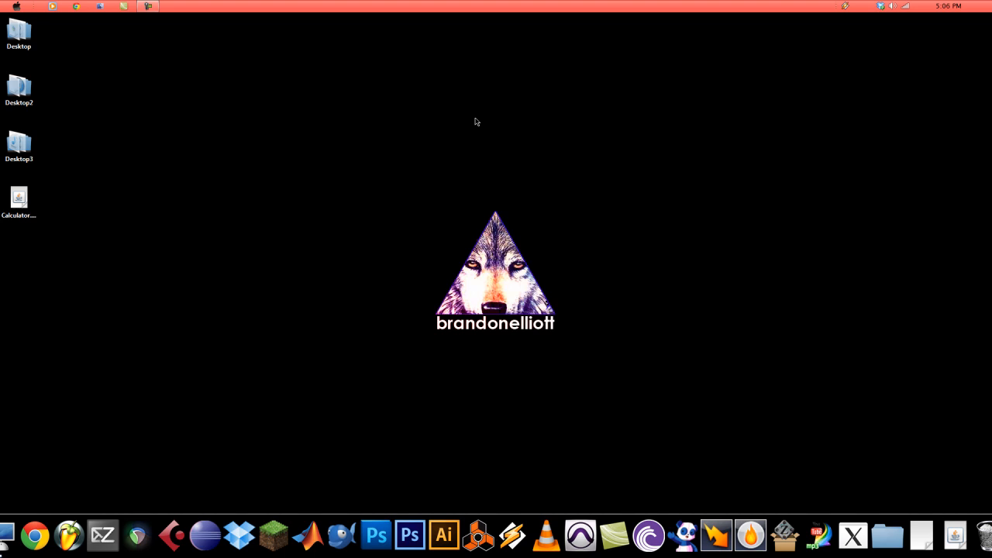
mouse_move(204, 100)
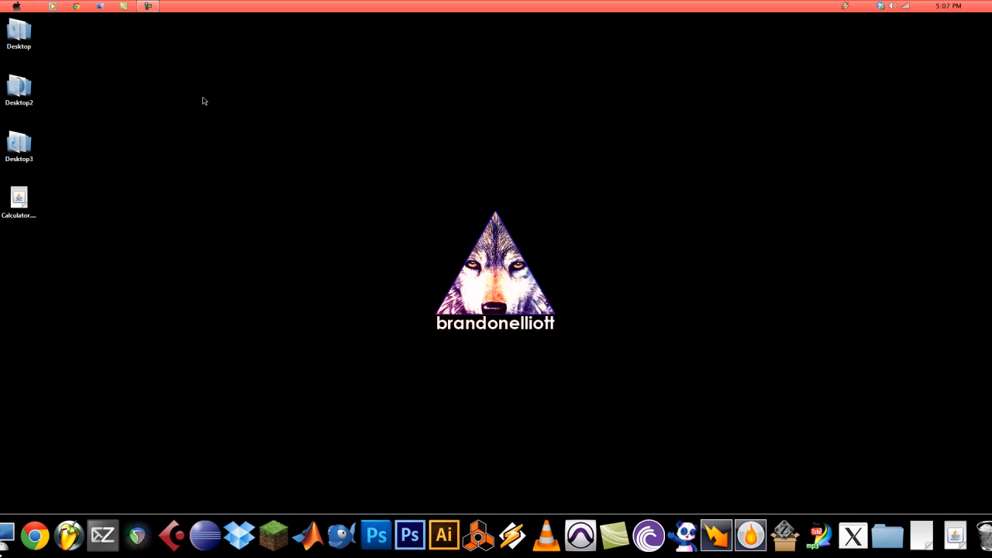
mouse_move(196, 108)
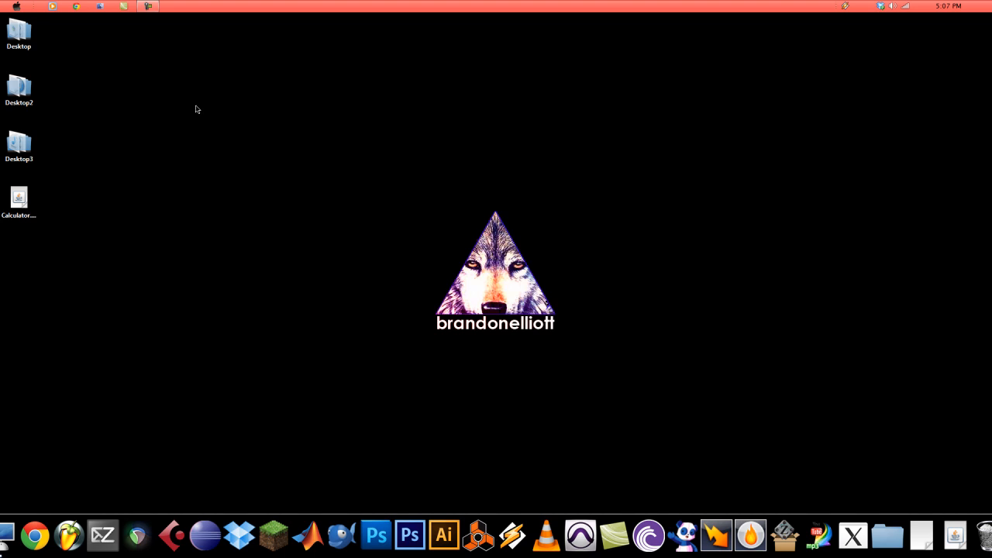
mouse_move(49, 202)
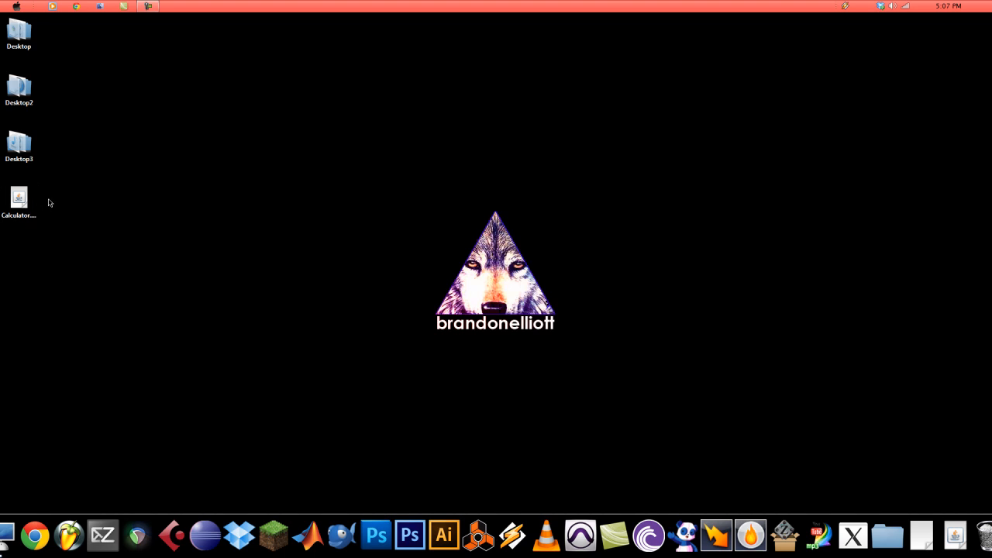
Launch Calculator.jar from the desktop to test it, then close it
left_click(19, 198)
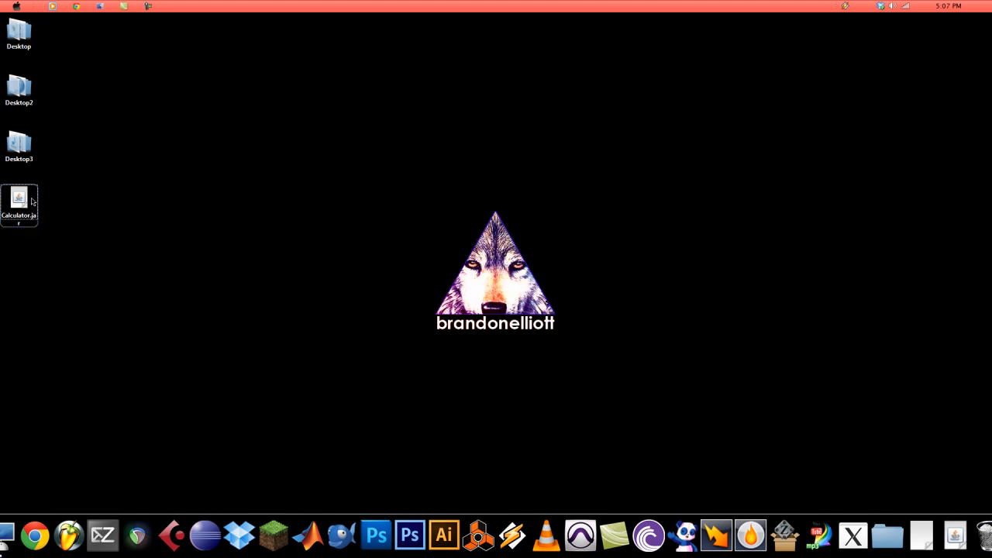
double_click(18, 198)
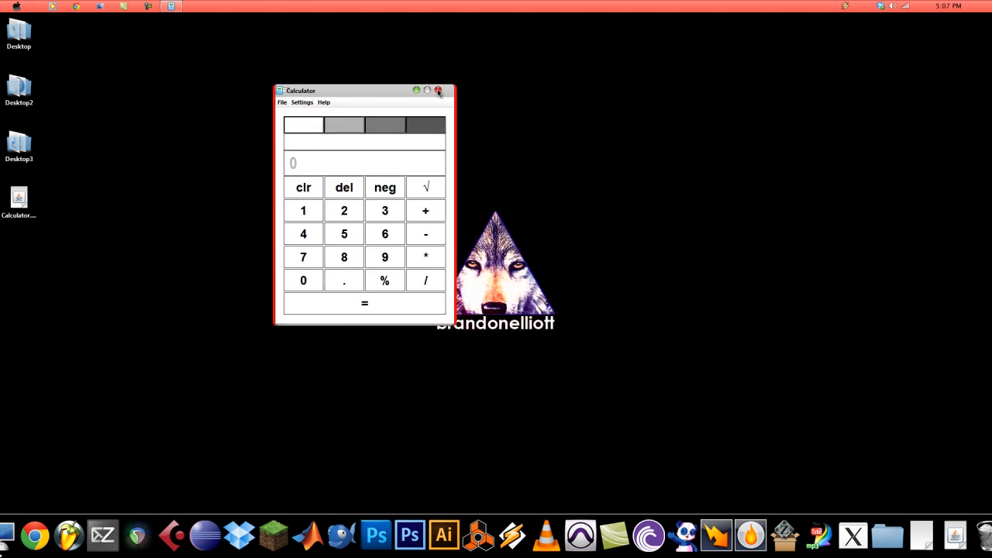
mouse_move(439, 91)
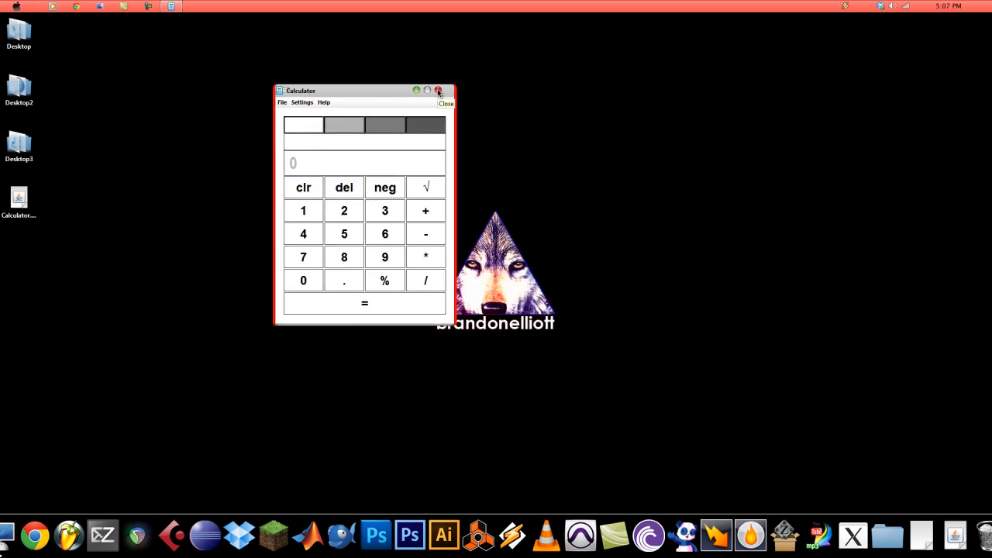
left_click(438, 90)
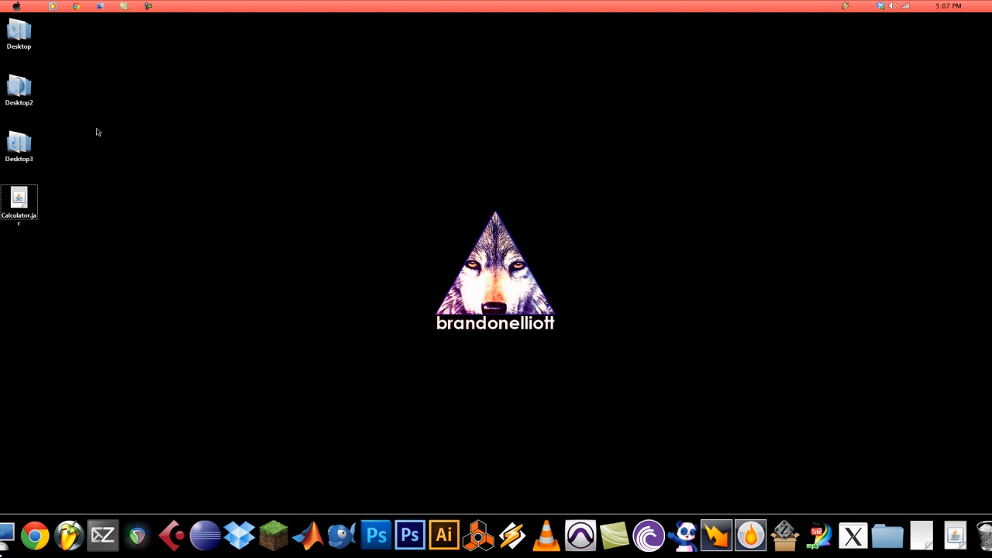
Create a desktop folder named 'applet'
right_click(97, 131)
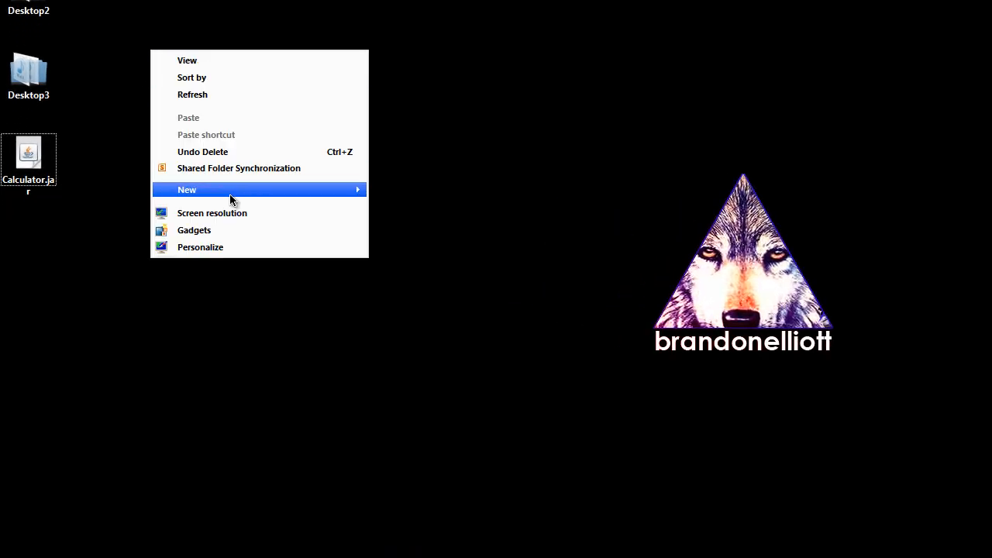
left_click(186, 190)
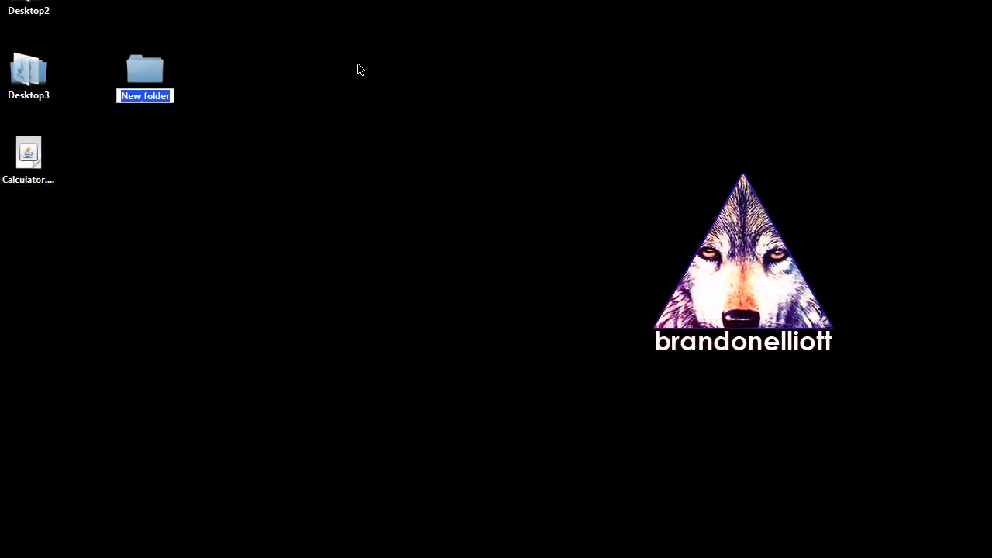
type("applet")
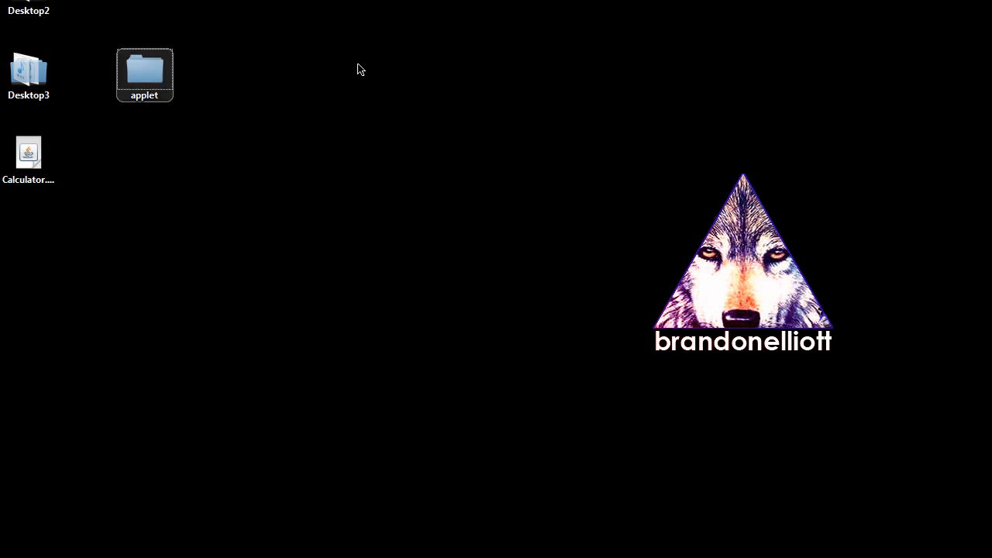
left_click(29, 152)
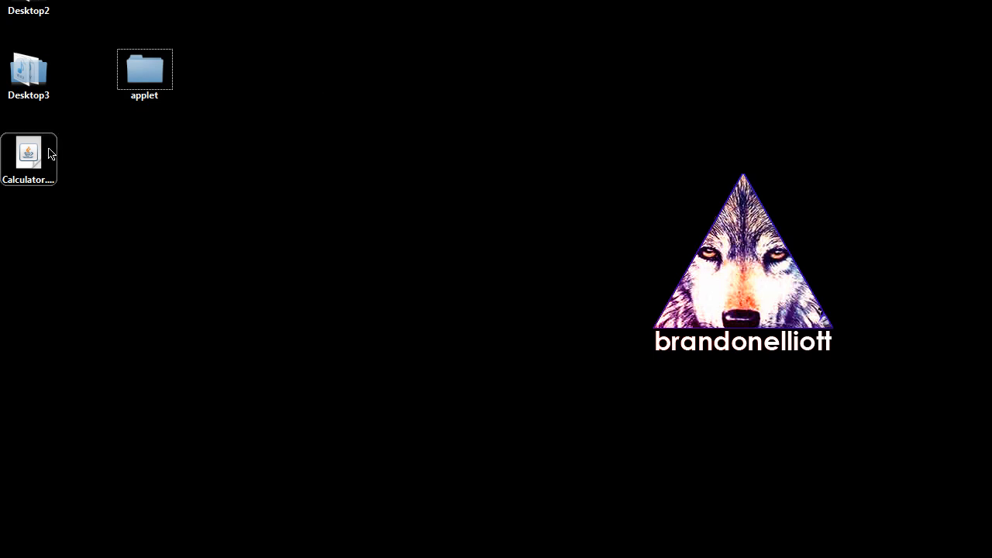
left_click(16, 550)
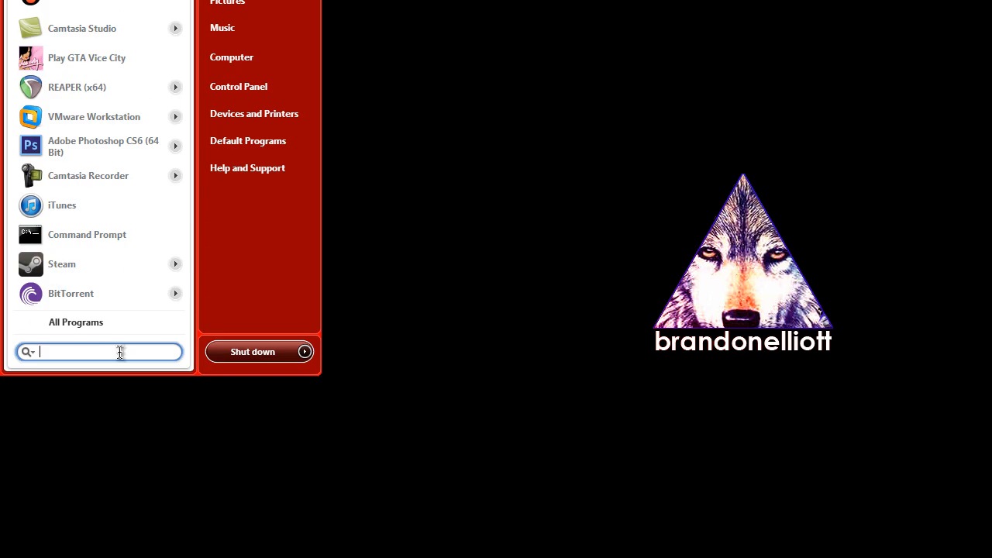
Open Command Prompt and change directory to Desktop\applet
left_click(87, 234)
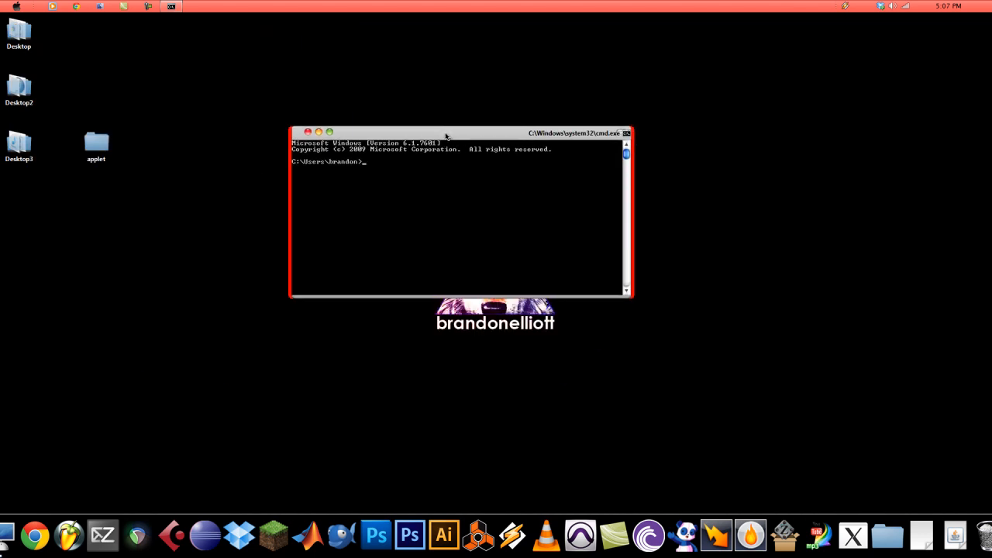
mouse_move(457, 203)
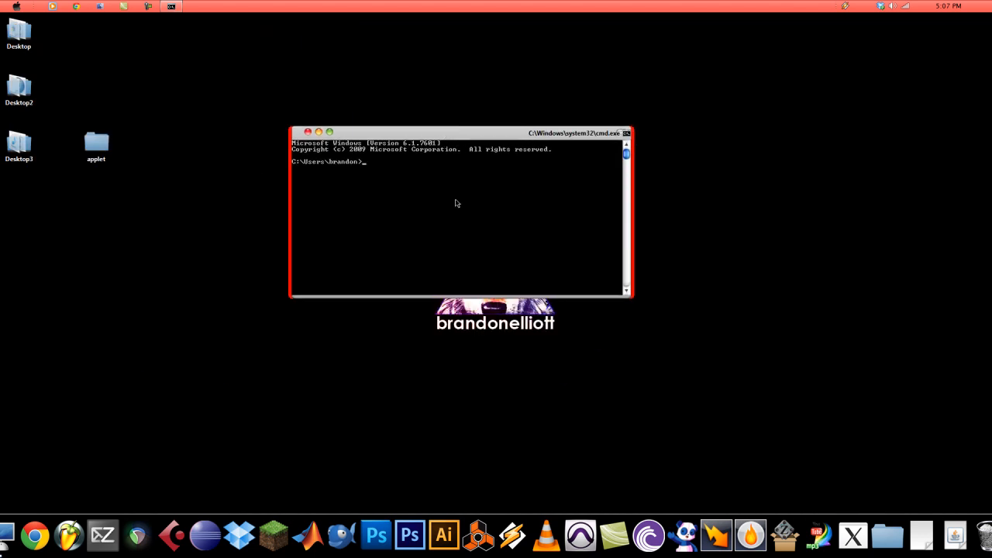
type("cd")
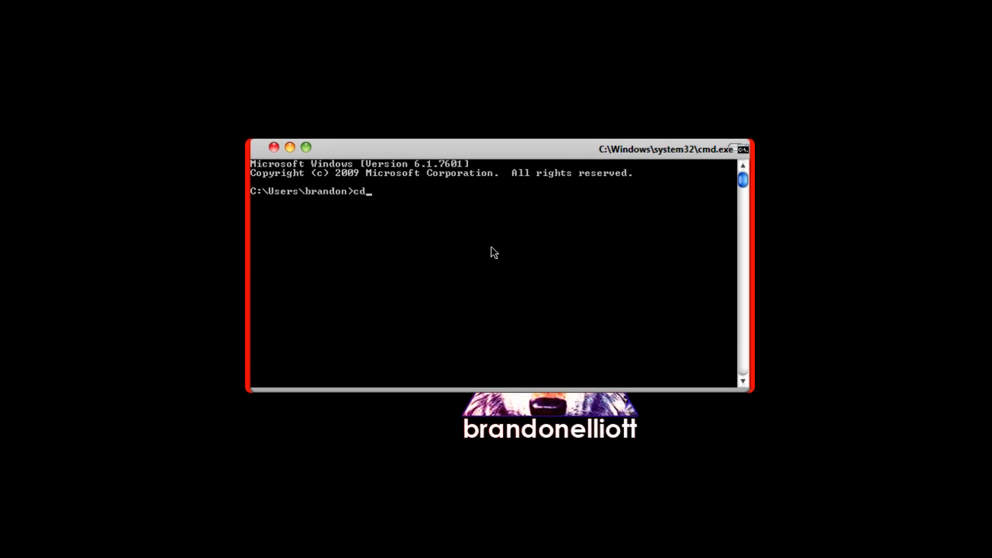
type("Desktop")
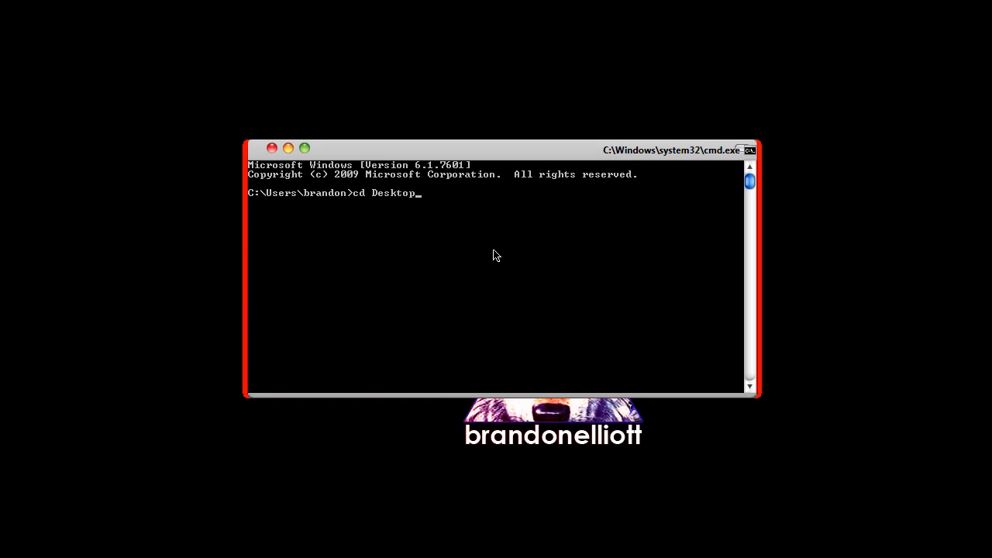
type("\\applet")
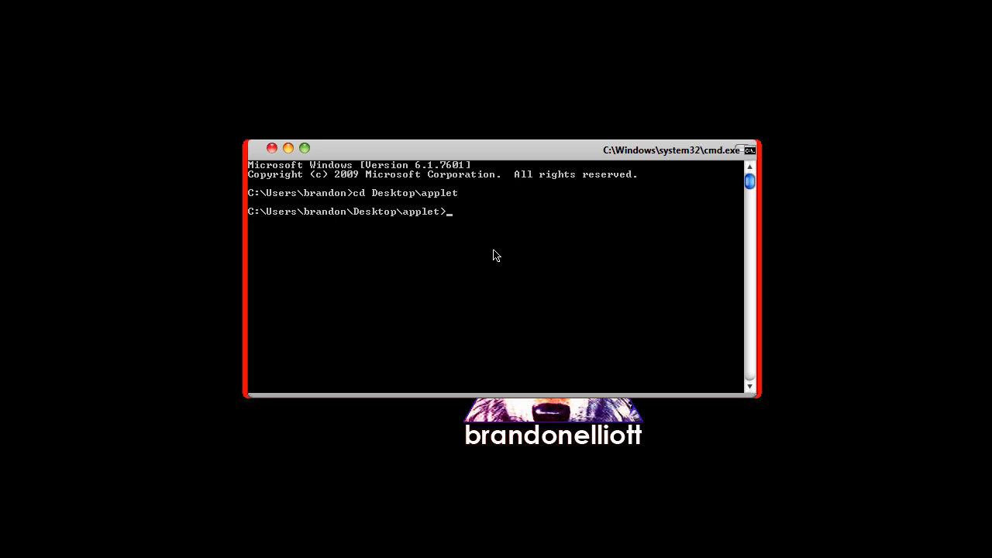
Run 'keytool -genkey -keystore myKeystore -alias brandon'
type("keyto")
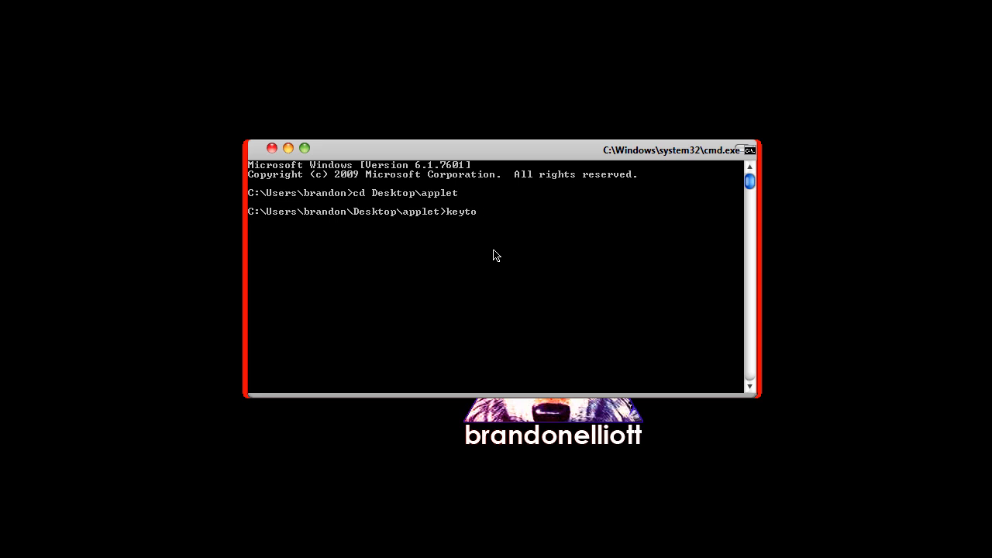
type("ol -g")
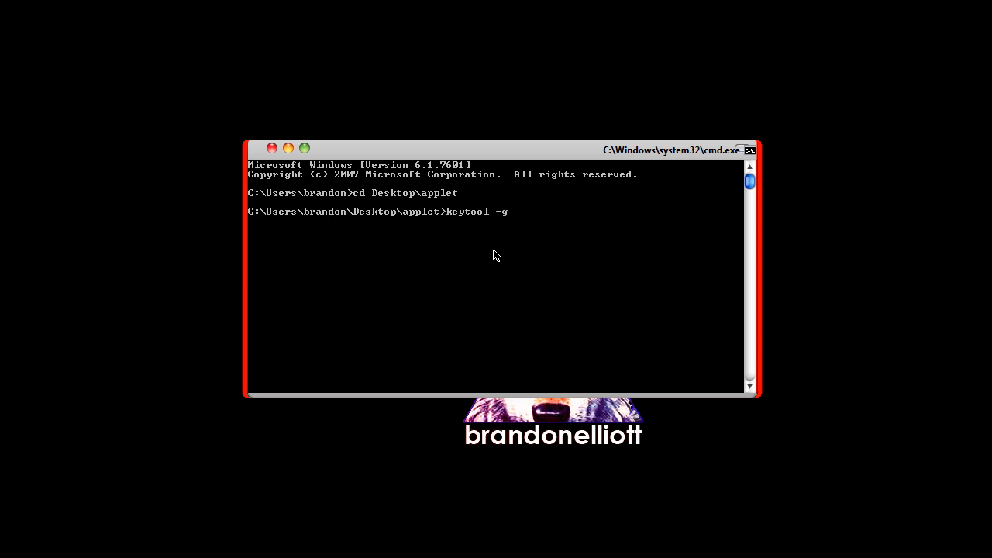
type("enkey")
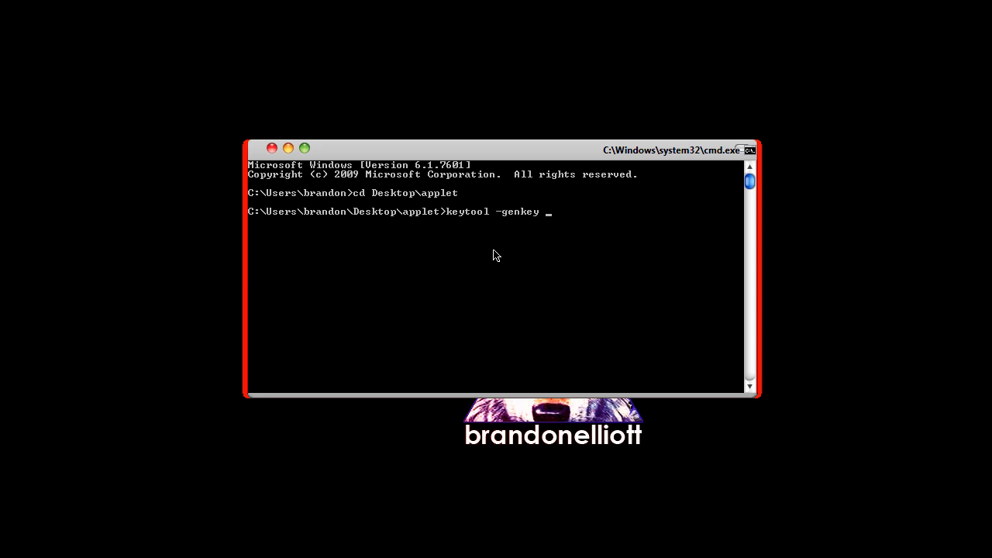
type("-keysto")
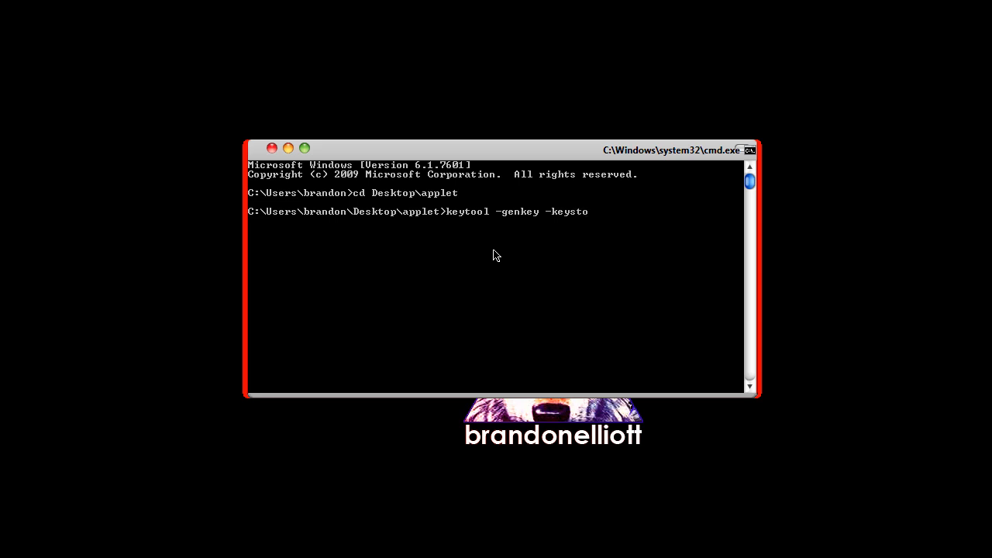
type("re")
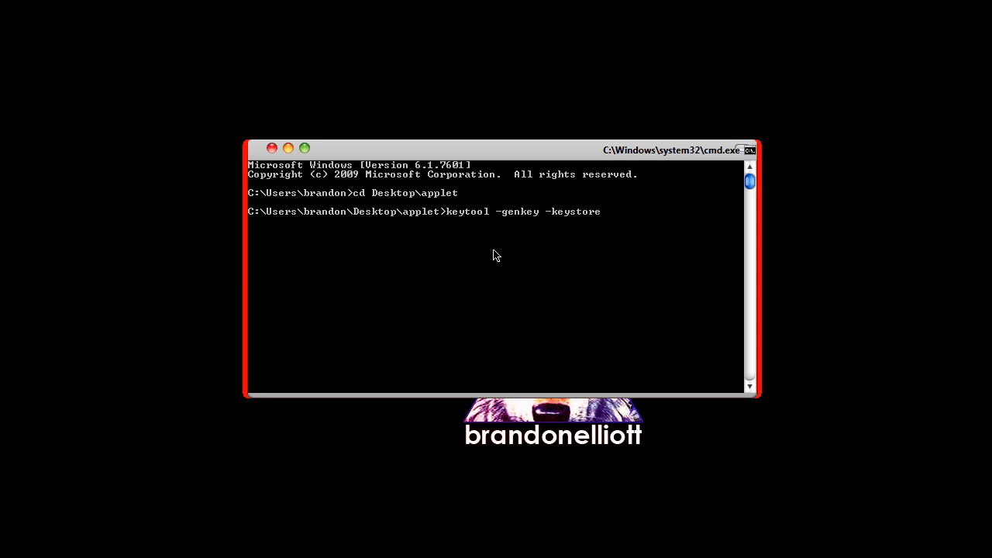
type("myK")
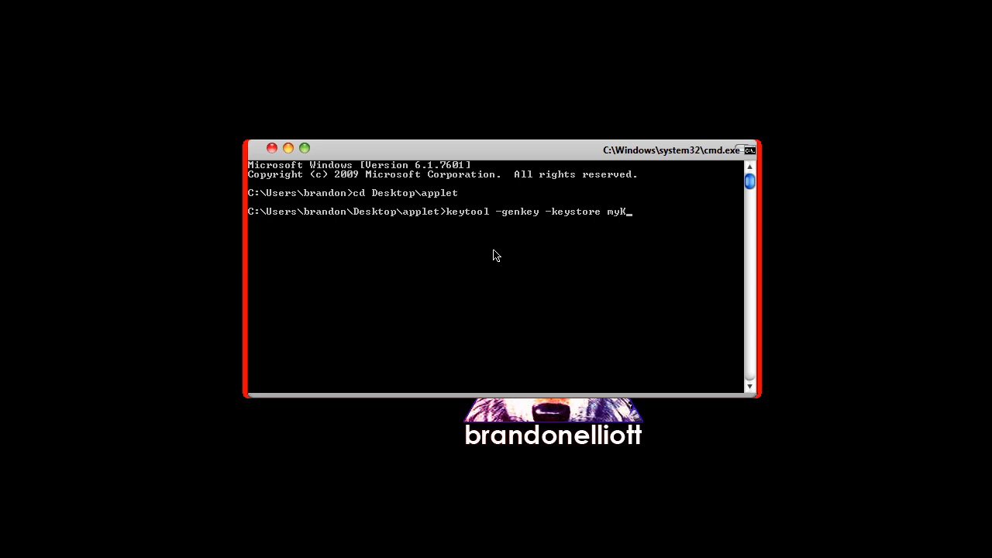
type("eystore")
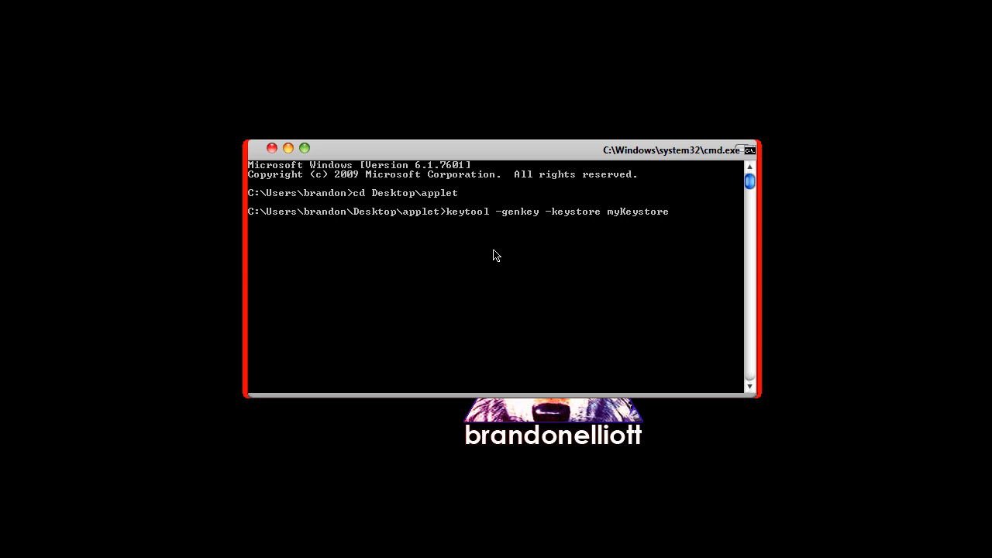
type("-al")
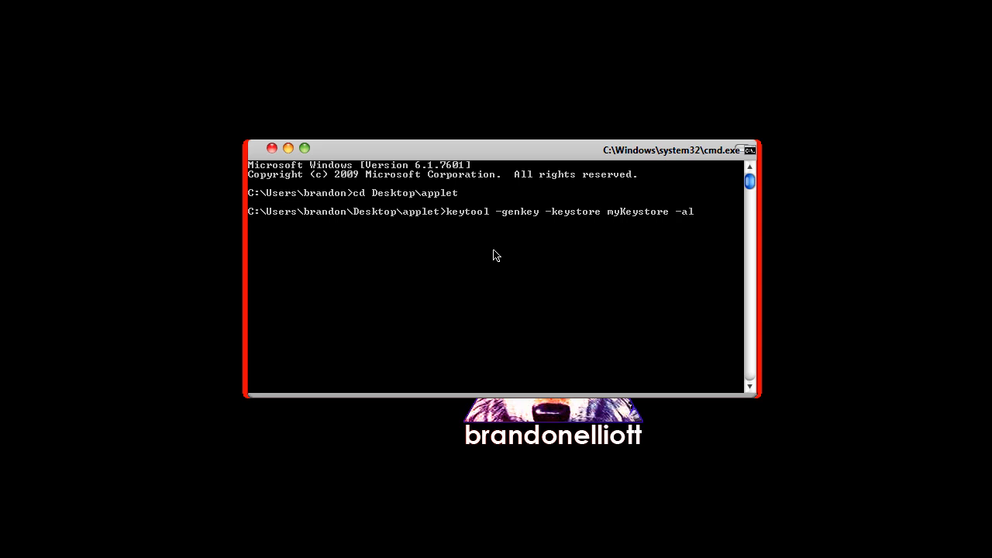
type("ias")
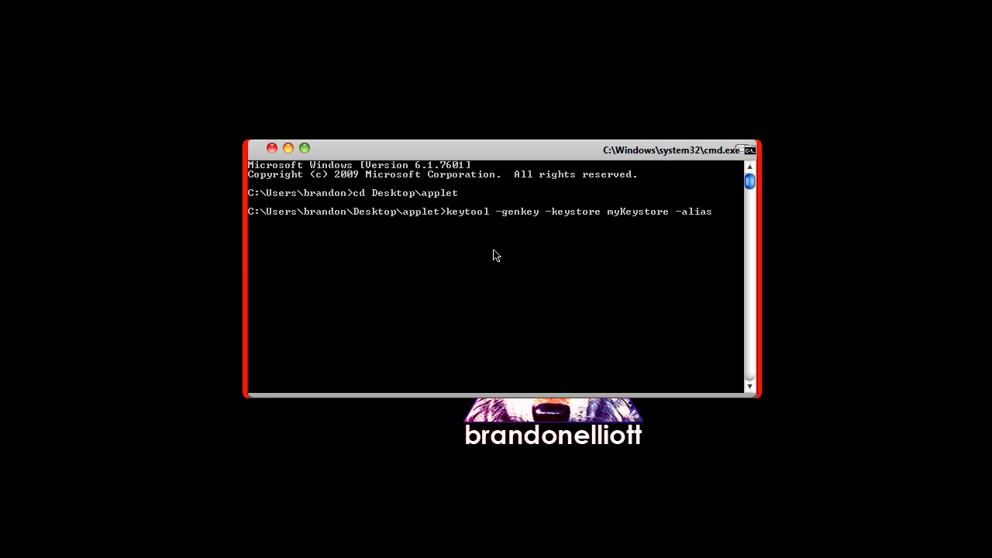
type("brandon")
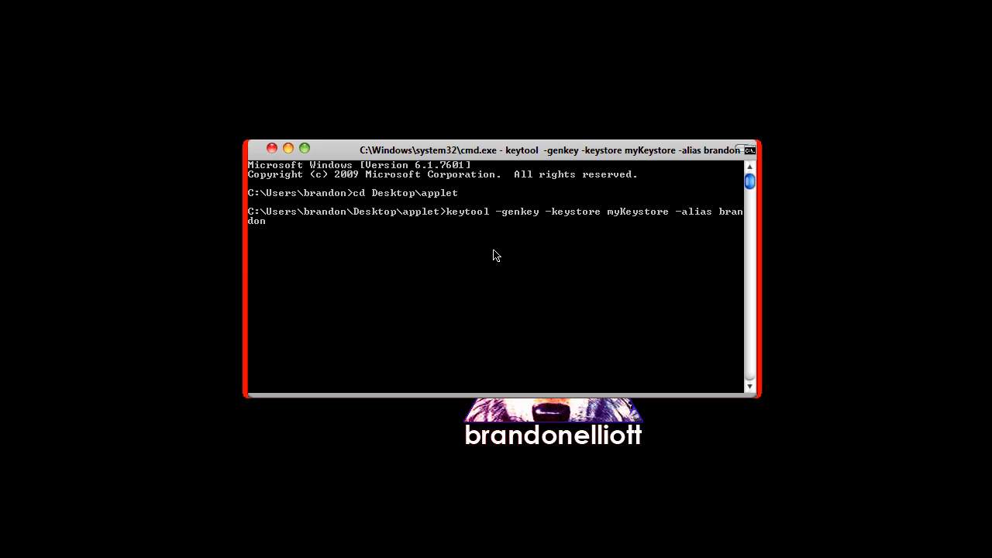
key("enter")
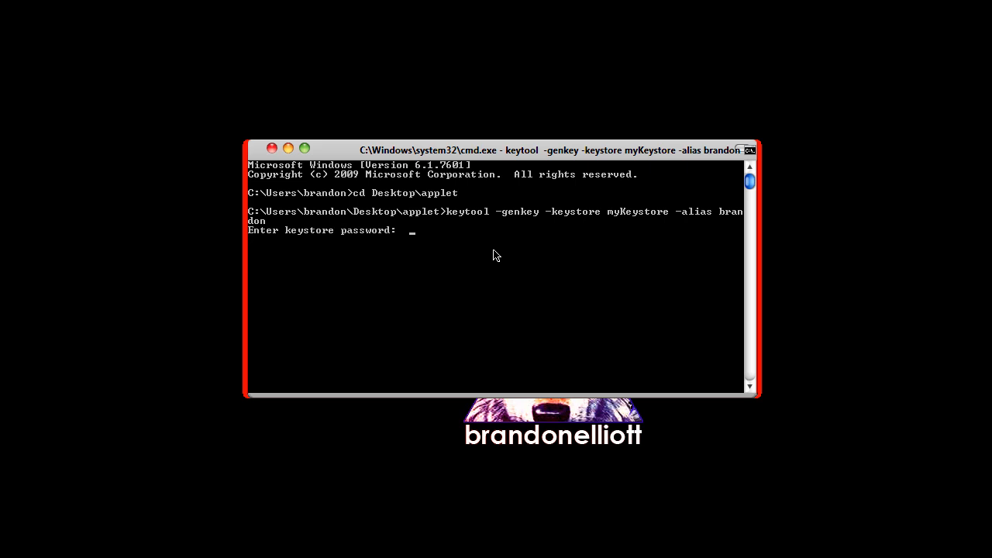
Enter the keystore password and answer prompts with Brandon, sub-geni.us and country US
key("Enter")
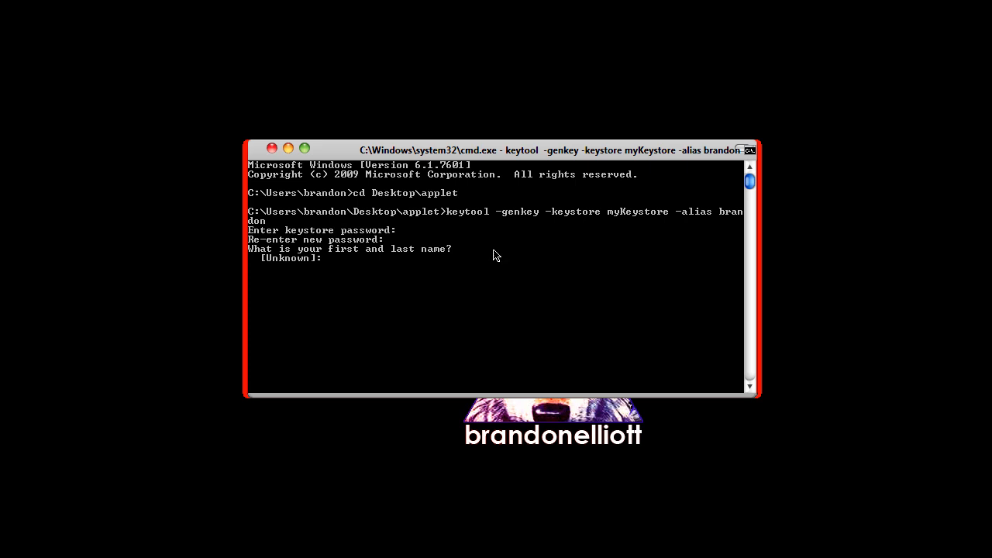
type("Brandon")
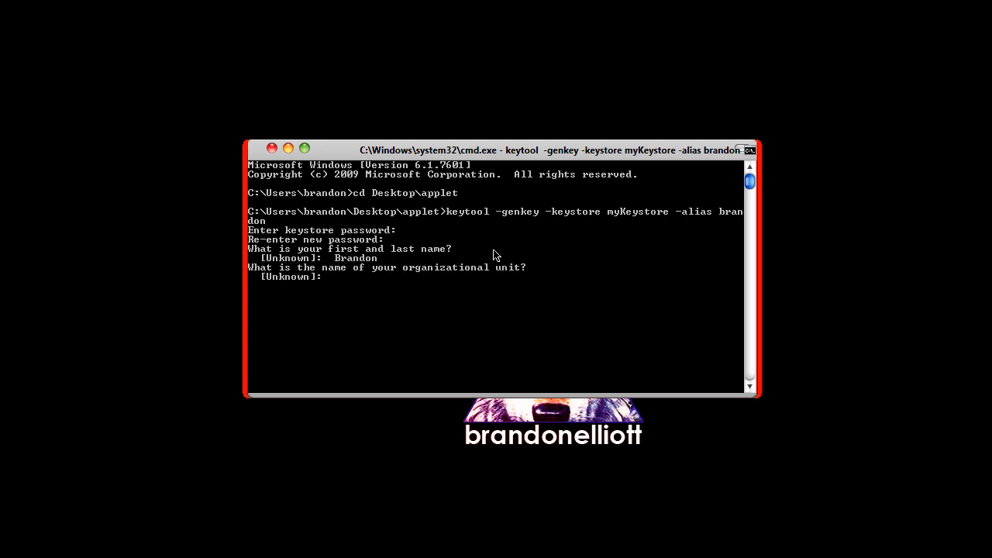
type("sub-geni.u")
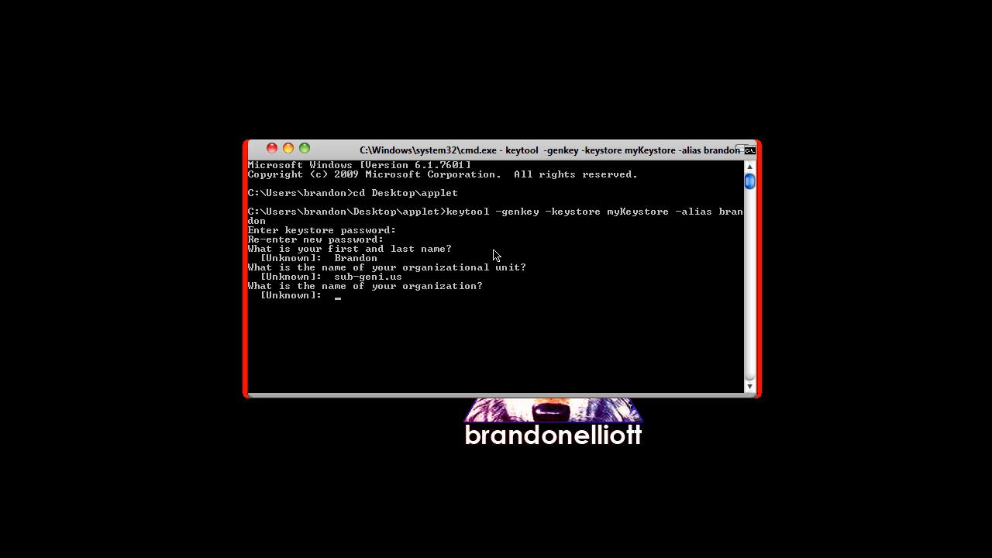
type("sub-geni.us")
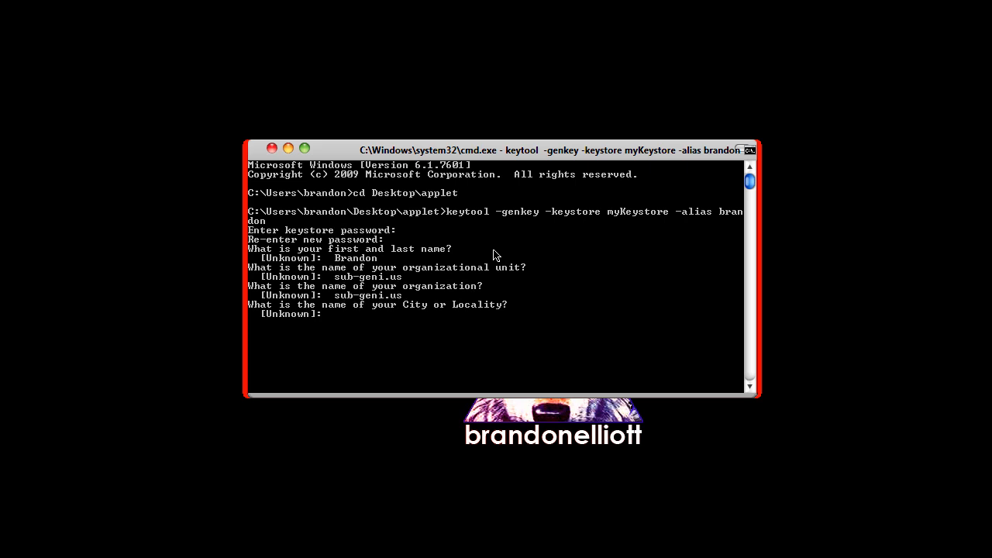
type("US")
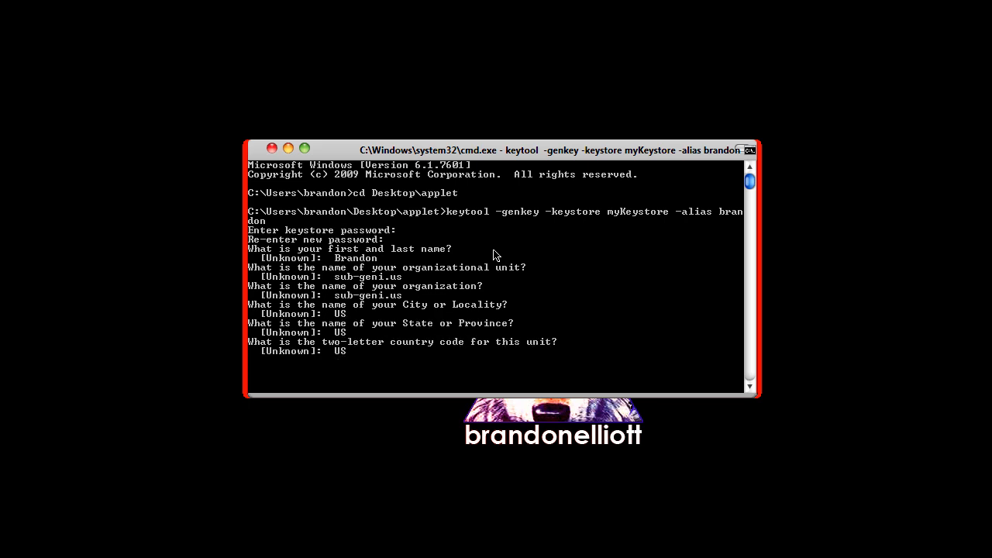
key("enter")
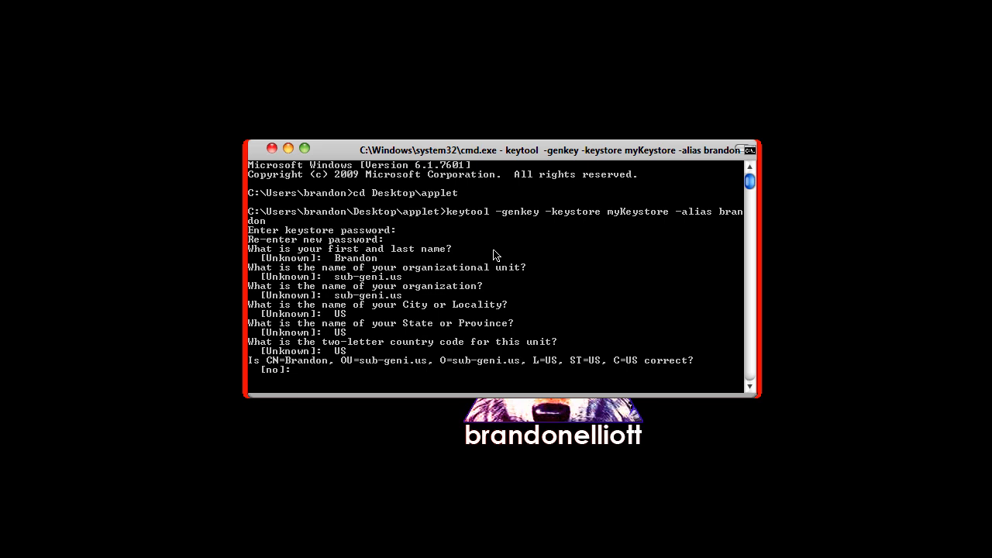
Confirm the certificate details with 'yes' and finish the key creation
type("yes")
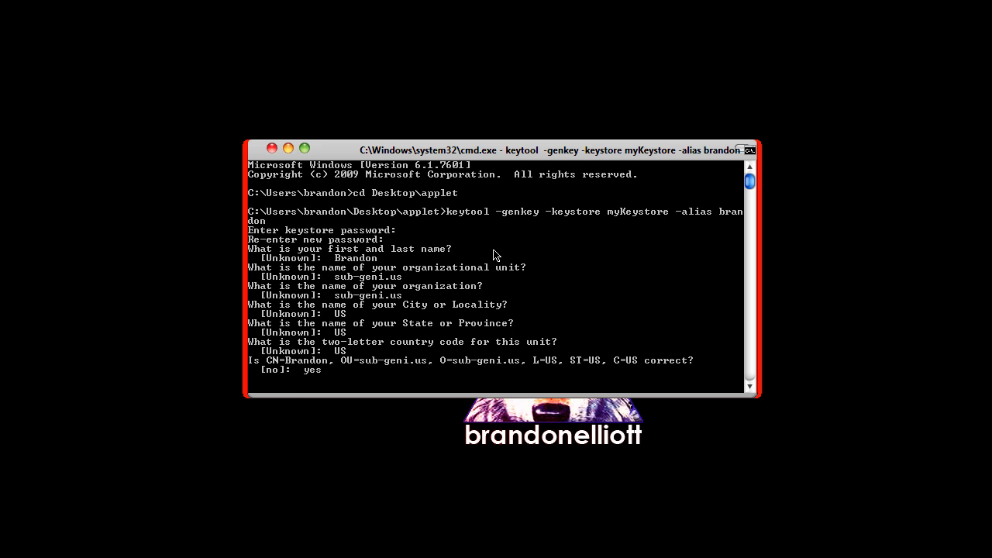
key("enter")
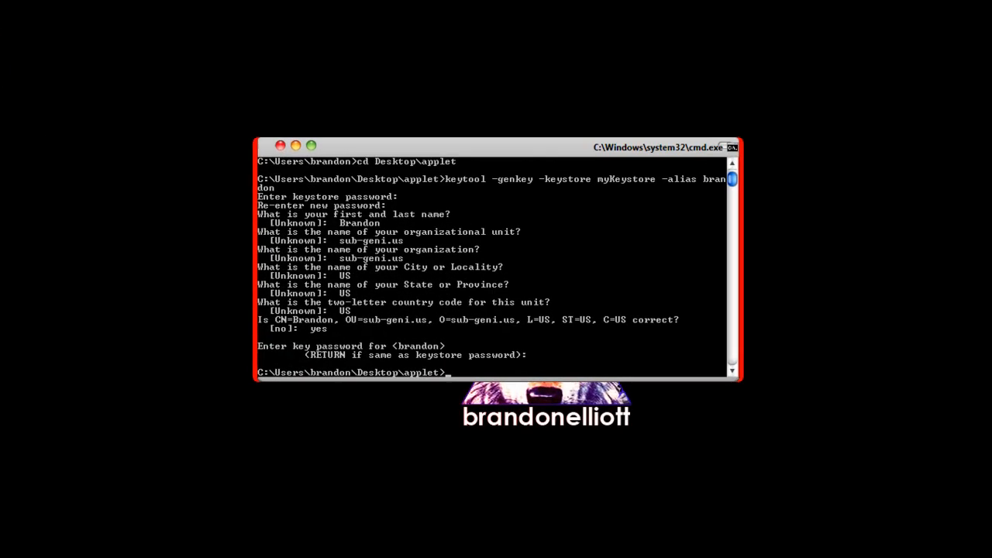
left_click_drag(496, 147, 500, 149)
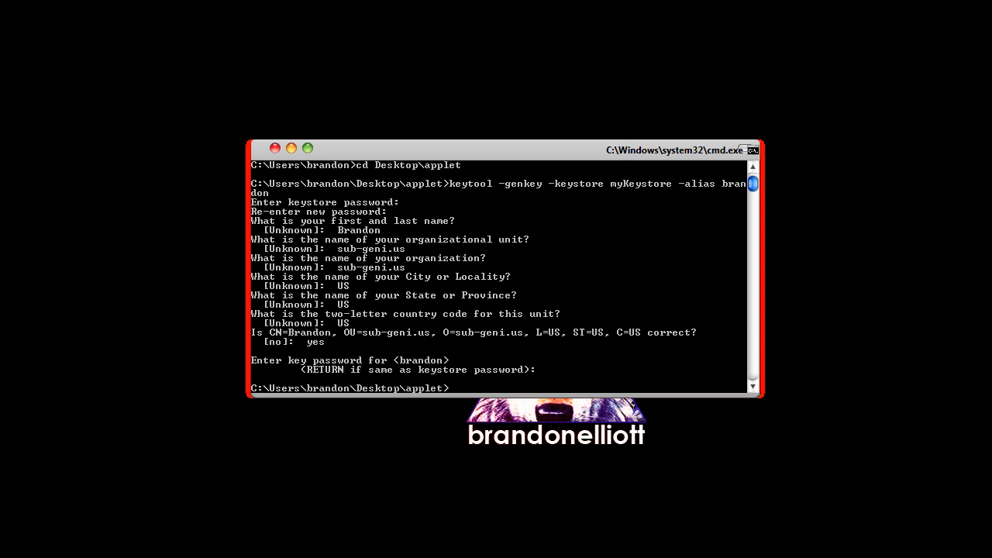
Run jarsigner on Calculator.jar using myKeystore and alias brandon
type("jarsigner -")
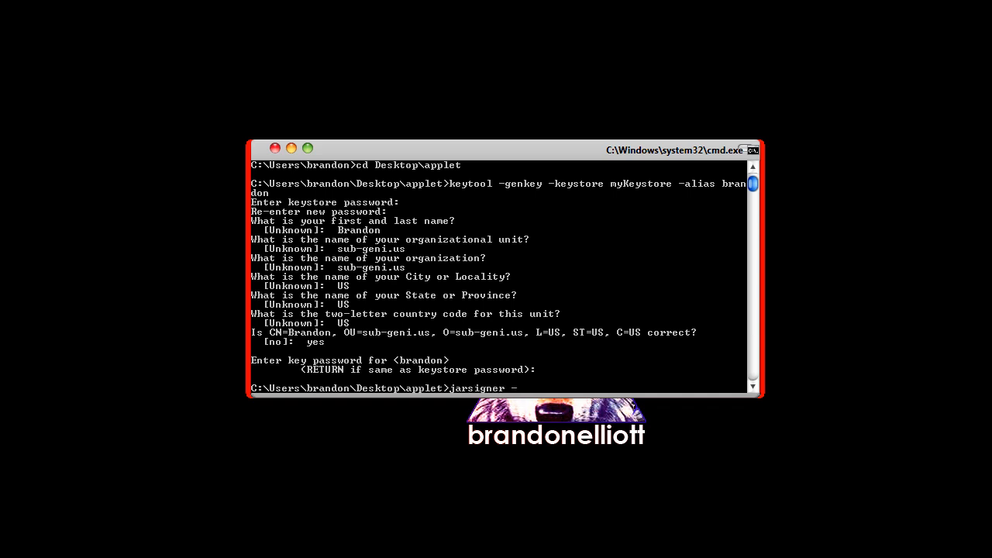
type("keystore")
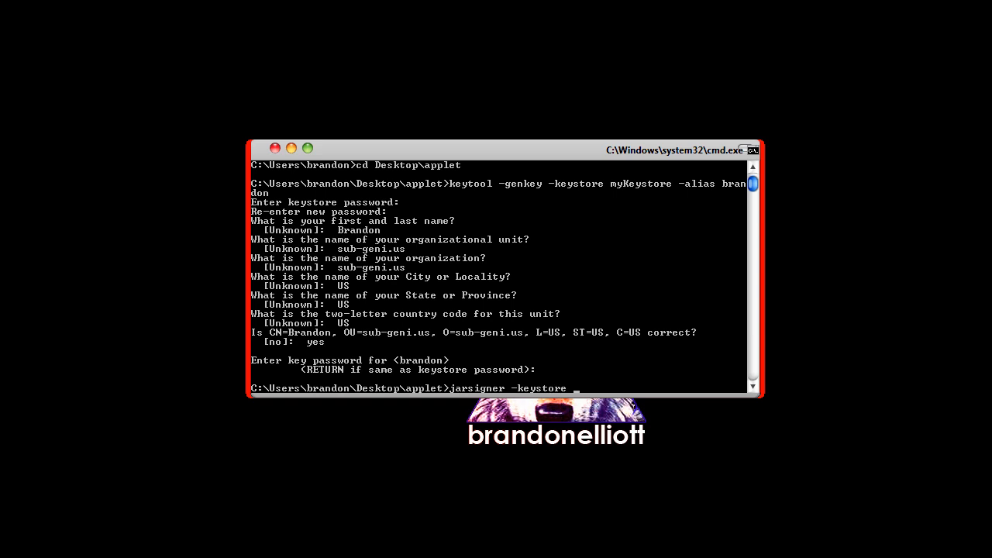
type("myK")
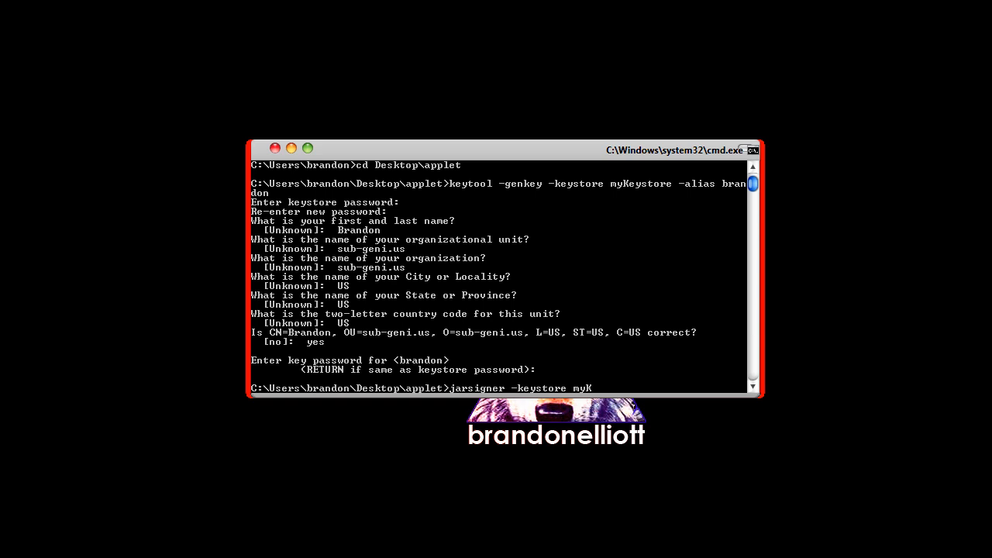
type("eystore")
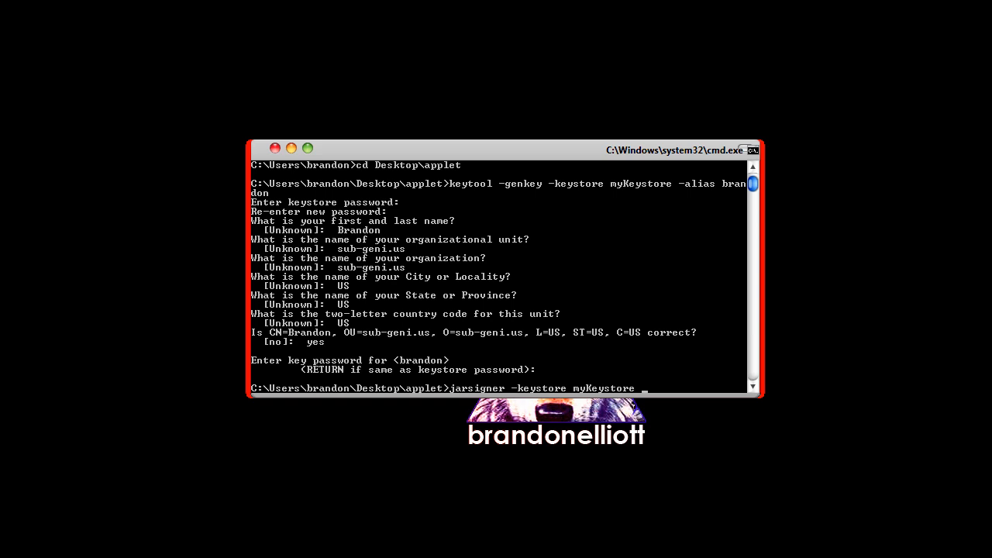
type("Calc")
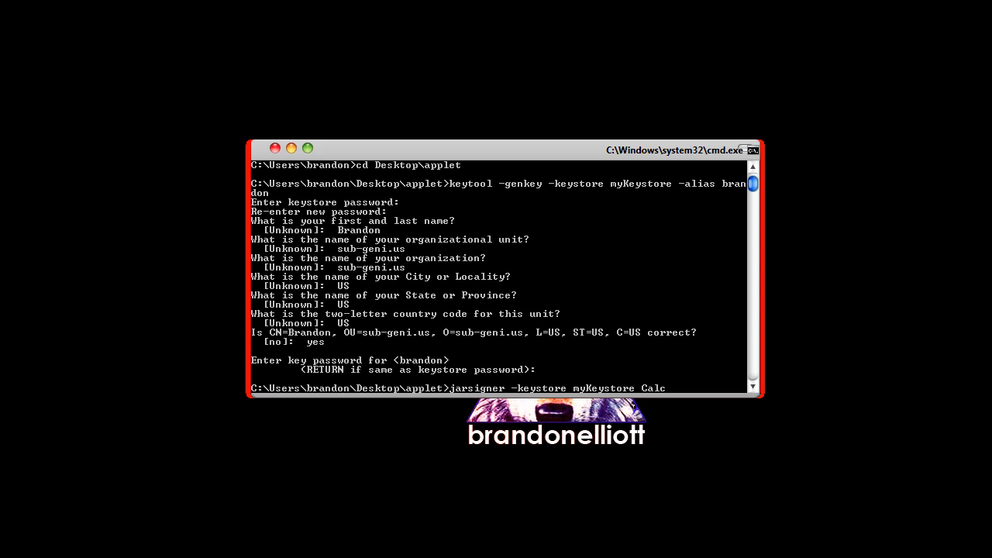
type("ulator.")
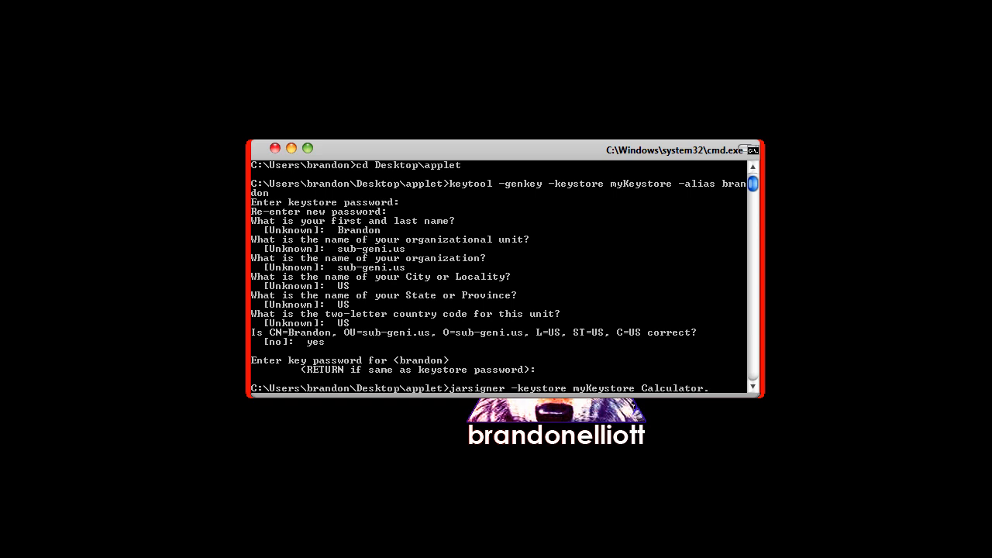
type("jar brandon")
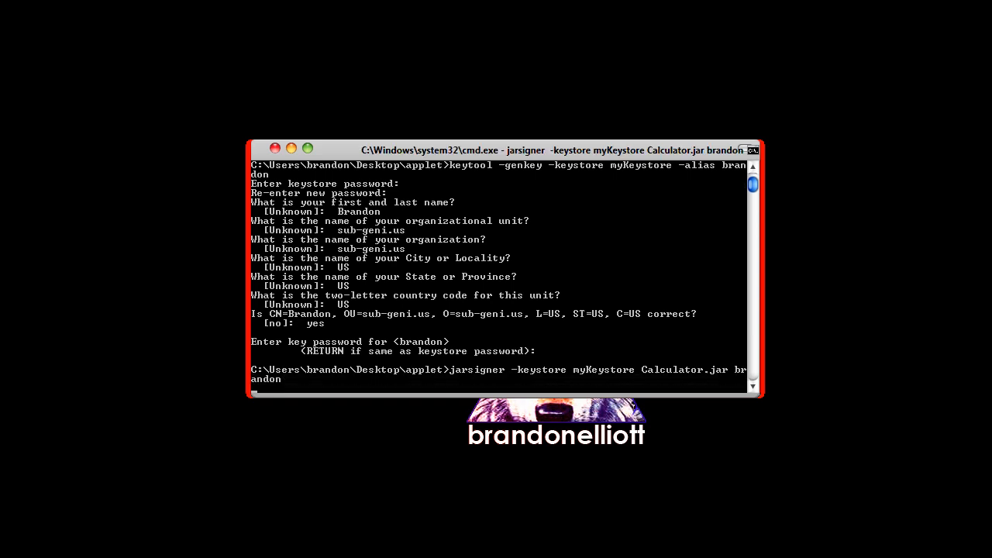
key("enter")
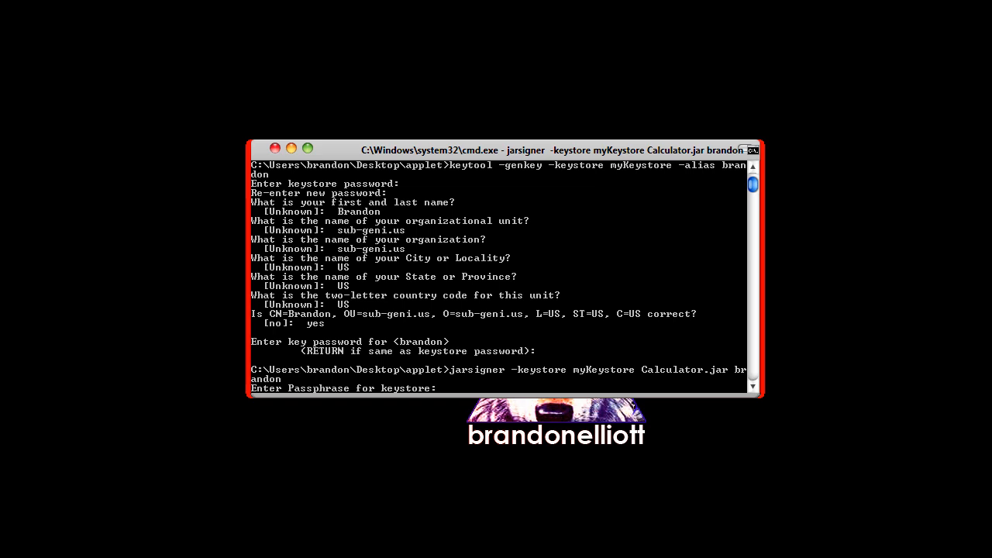